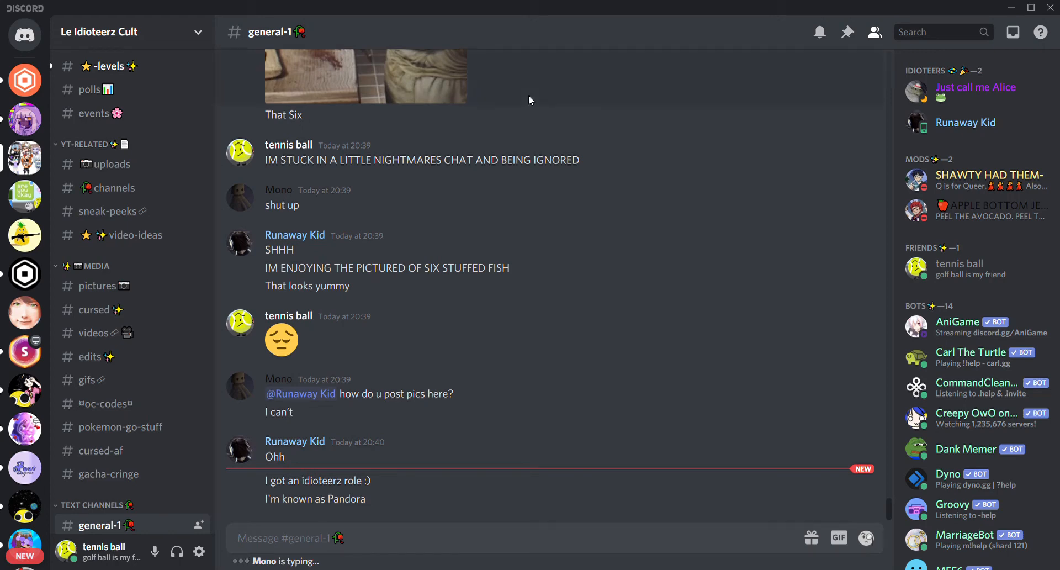
{"action": "mouse_move", "coordinate": [278, 468]}
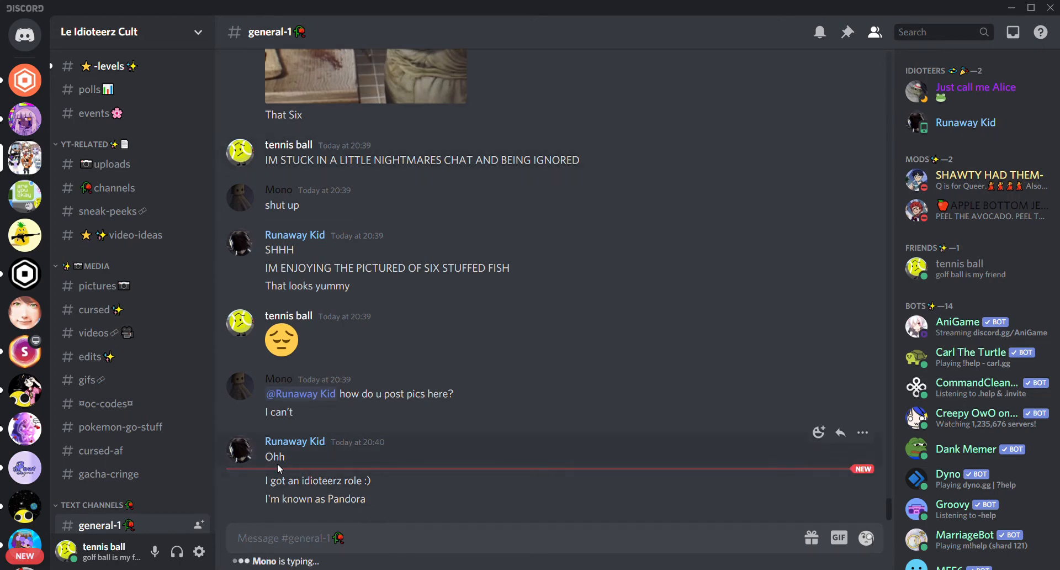
{"action": "mouse_move", "coordinate": [383, 466]}
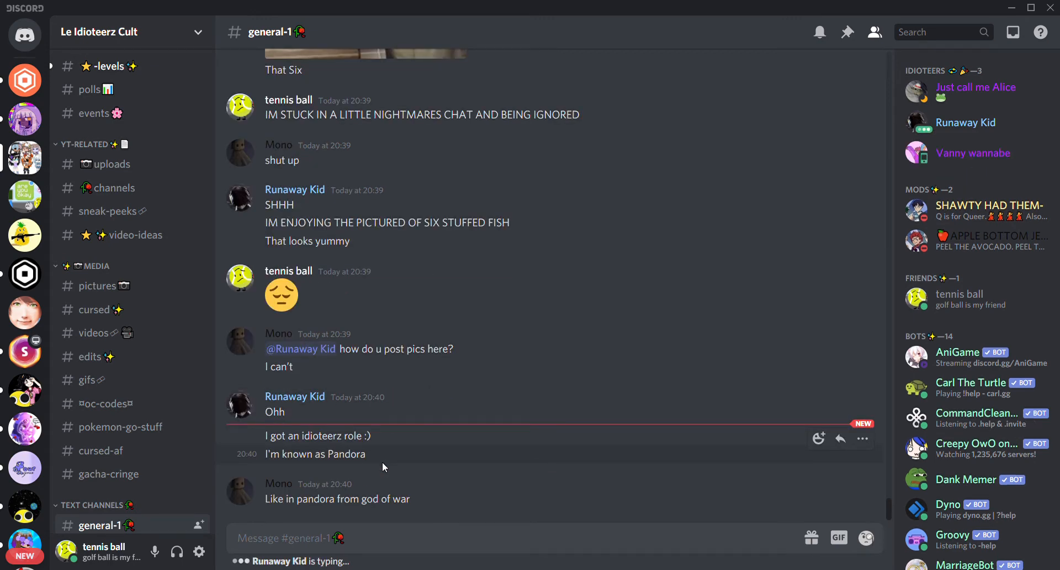
Scroll up and down through the general-1 chat to read earlier and recent messages.
{"action": "scroll", "scroll_direction": "down", "scroll_amount": 3}
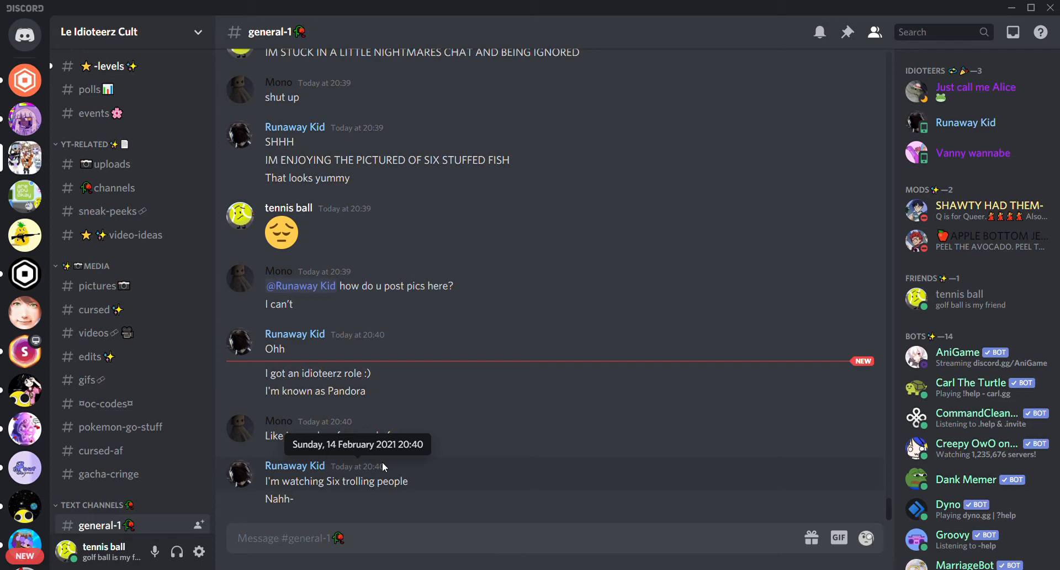
{"action": "mouse_move", "coordinate": [478, 381]}
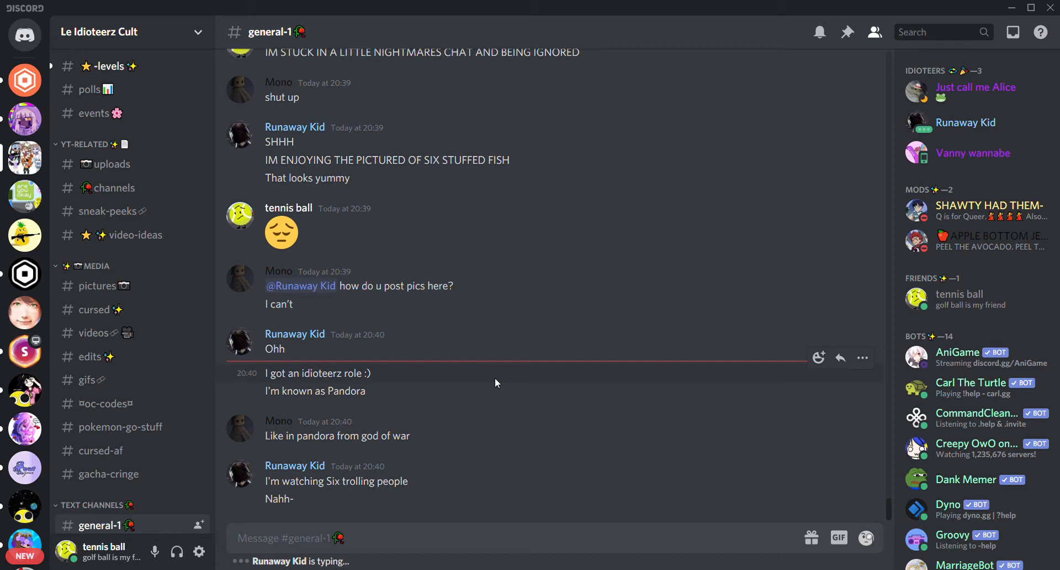
{"action": "mouse_move", "coordinate": [456, 254]}
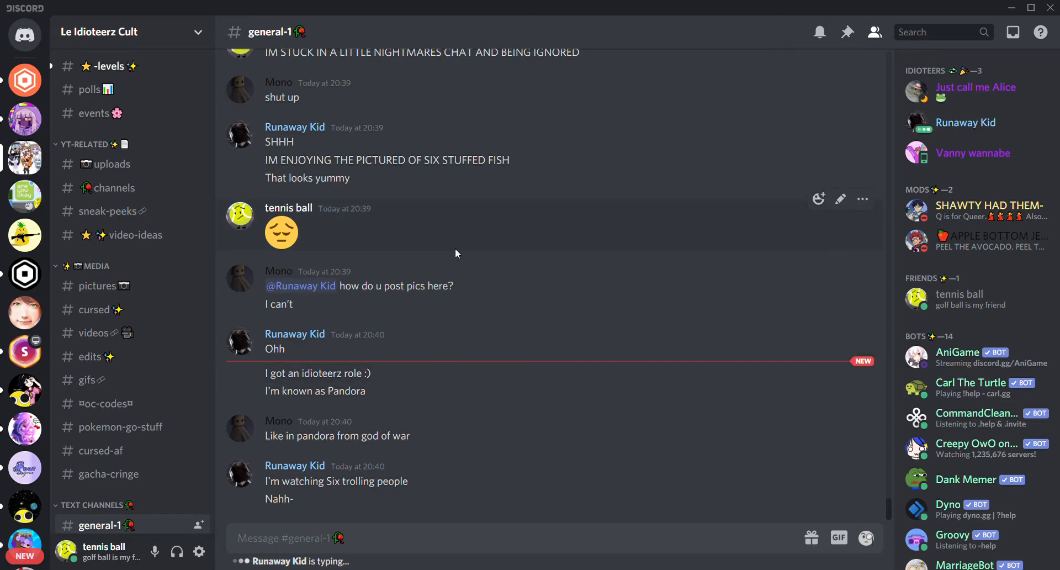
{"action": "mouse_move", "coordinate": [521, 271]}
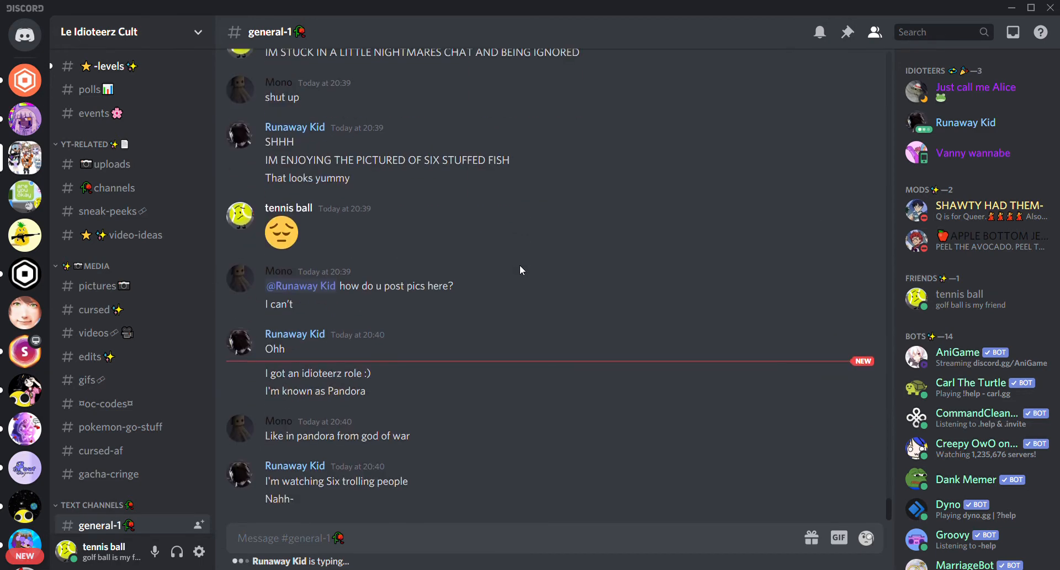
{"action": "scroll", "scroll_direction": "down", "scroll_amount": 3}
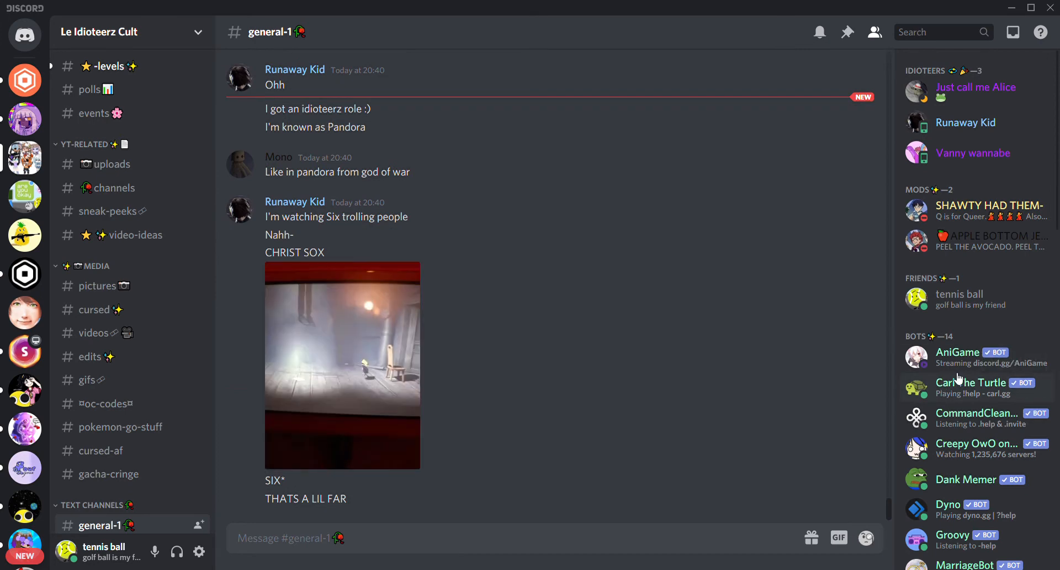
{"action": "scroll", "scroll_direction": "down", "scroll_amount": 3}
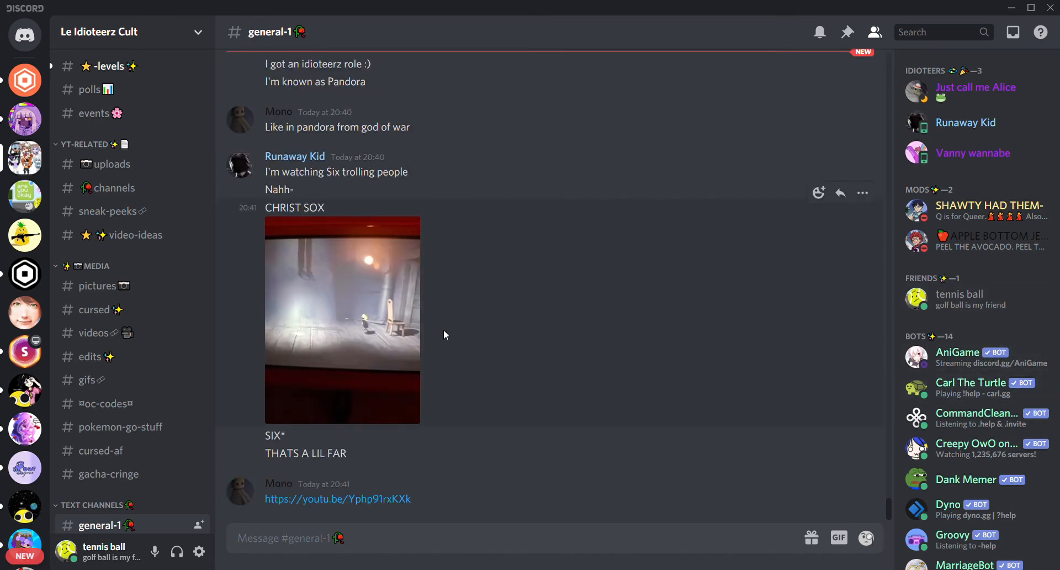
{"action": "scroll", "scroll_direction": "up", "scroll_amount": 3}
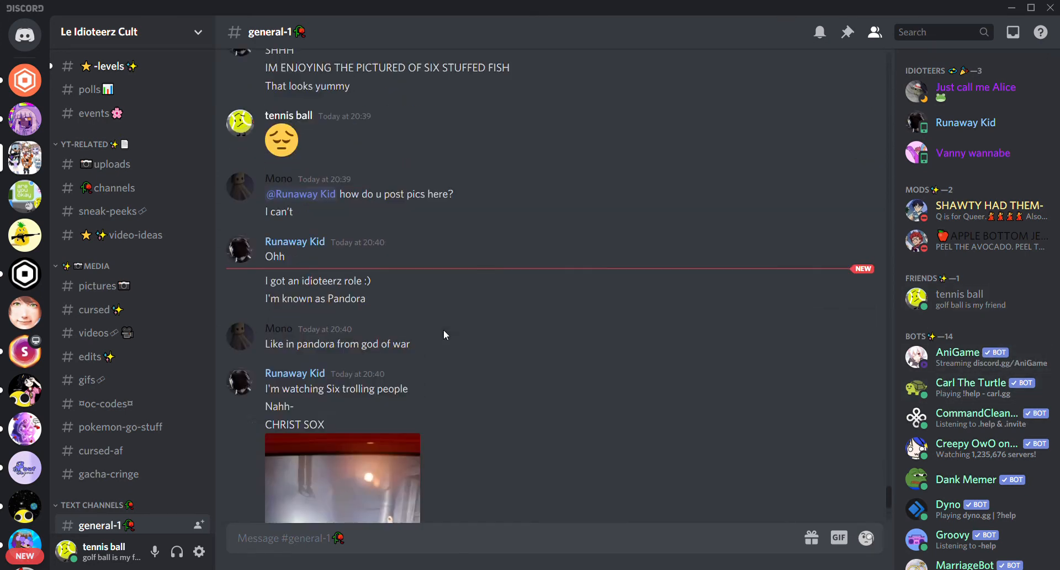
{"action": "scroll", "scroll_direction": "up", "scroll_amount": 3}
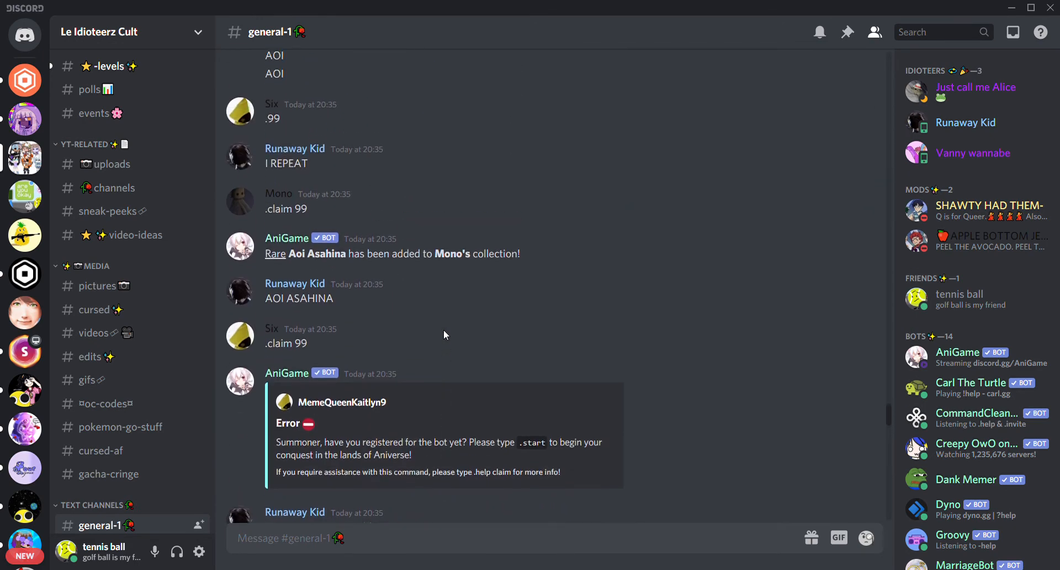
{"action": "scroll", "scroll_direction": "up", "scroll_amount": 3}
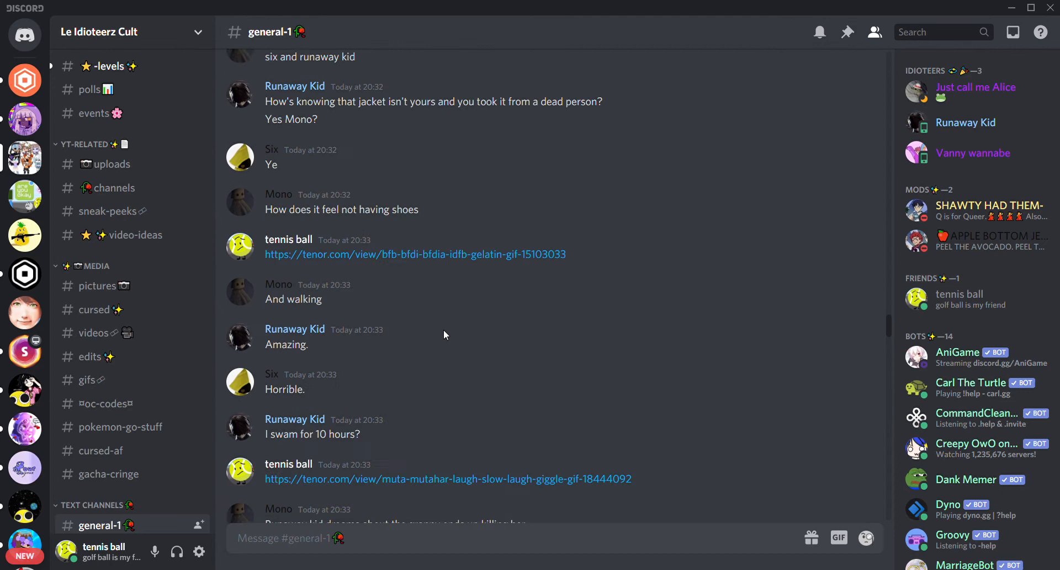
{"action": "scroll", "scroll_direction": "up", "scroll_amount": 3}
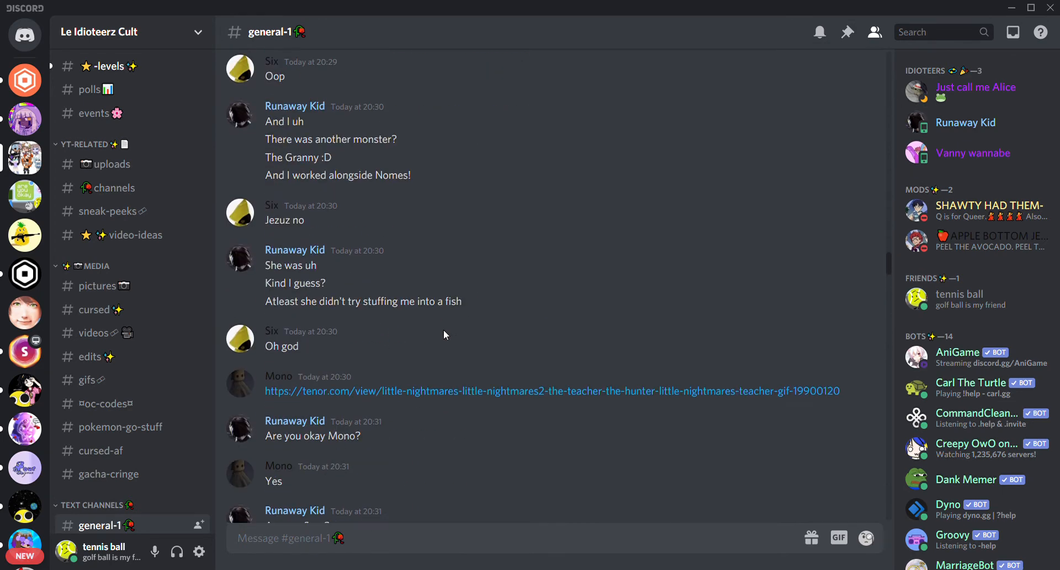
{"action": "scroll", "scroll_direction": "down", "scroll_amount": 3}
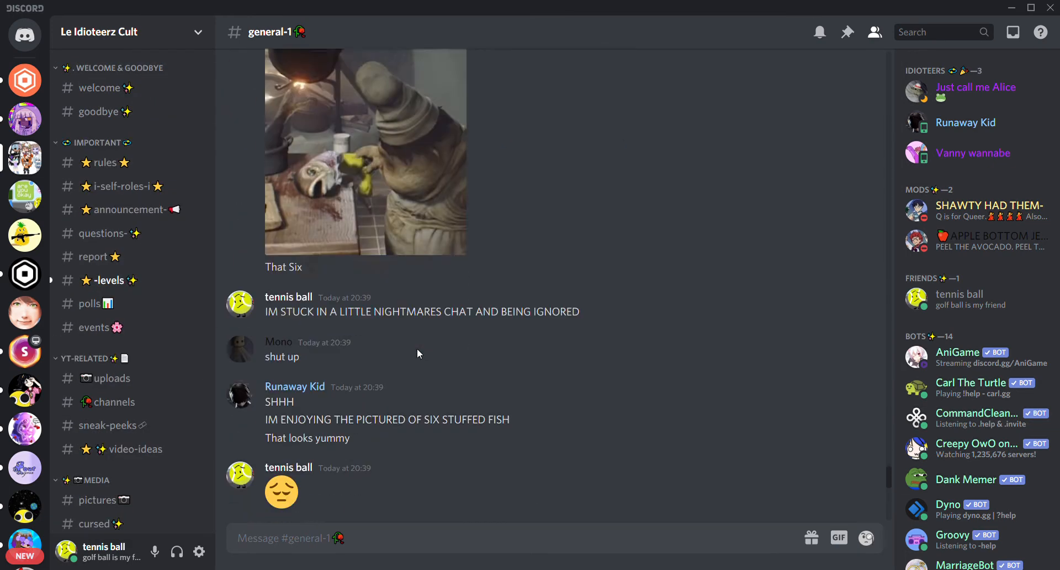
{"action": "scroll", "scroll_direction": "down", "scroll_amount": 3}
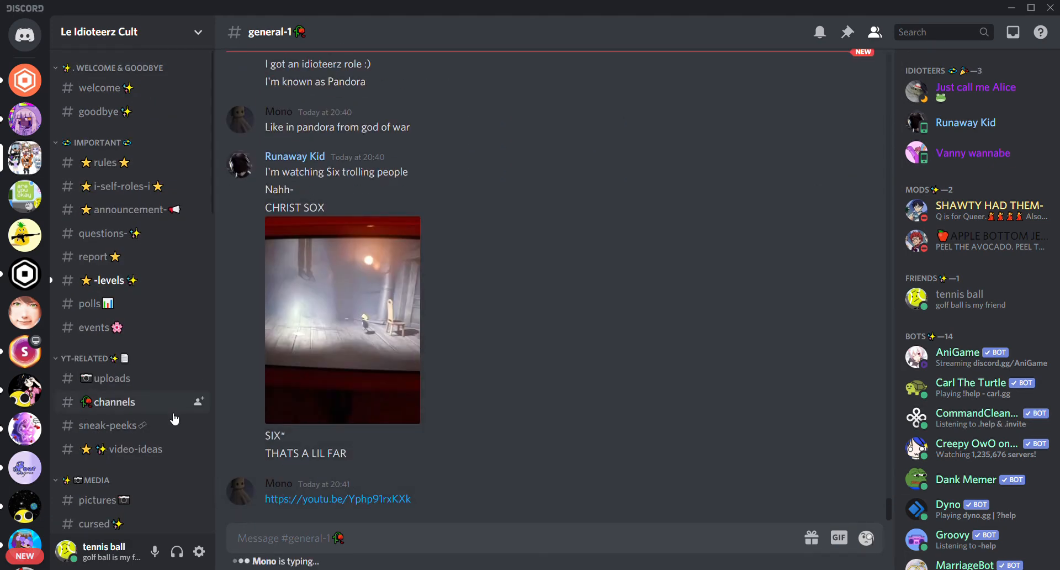
Visit the cult of gamers, Gachacore and the clips-and-highlights server, ending in The Mcdoggie Cult's images channel.
{"action": "left_click", "coordinate": [98, 500]}
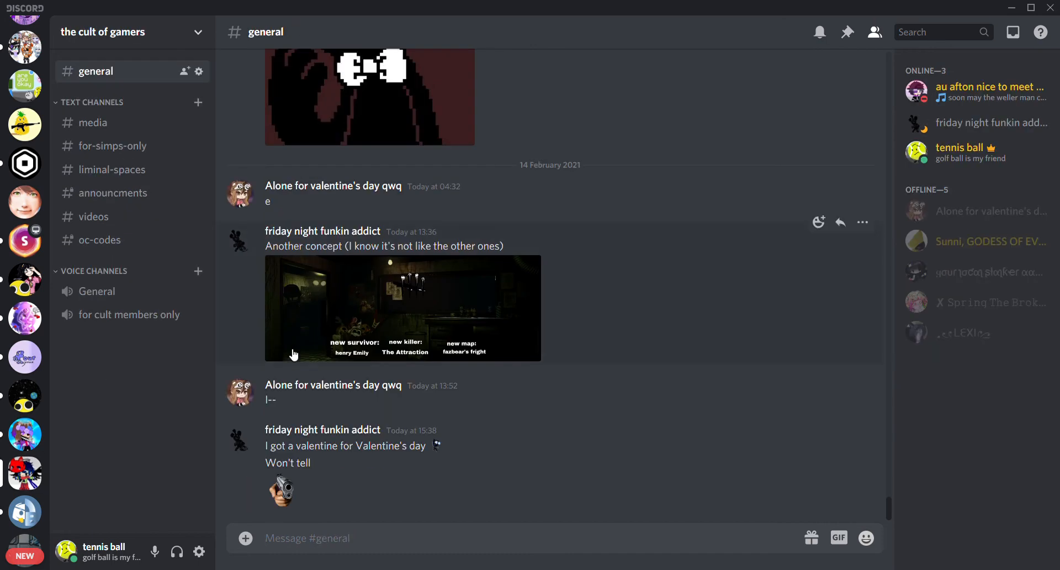
{"action": "scroll", "scroll_direction": "down", "scroll_amount": 3}
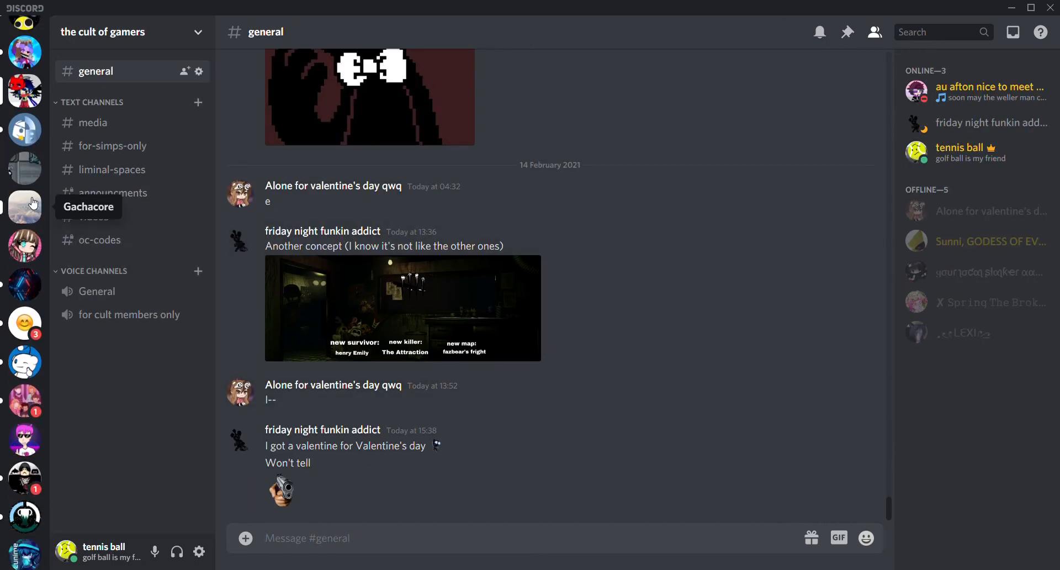
{"action": "left_click", "coordinate": [26, 206]}
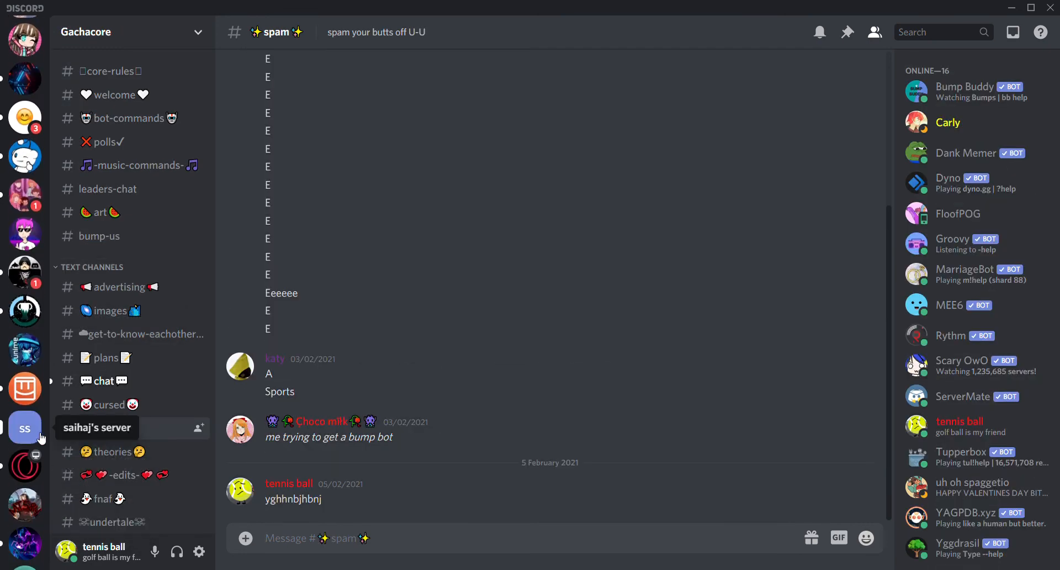
{"action": "left_click", "coordinate": [26, 428]}
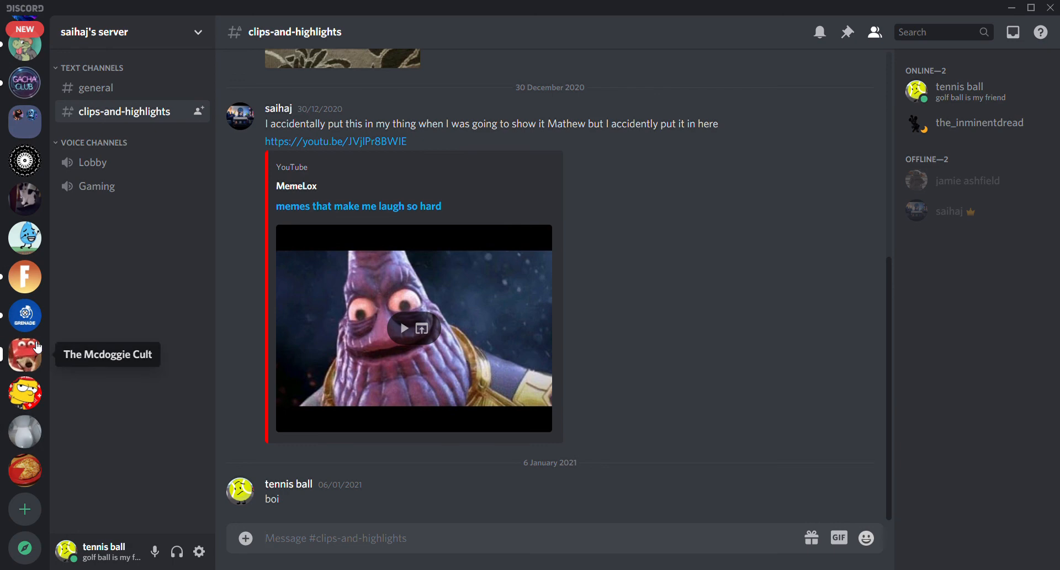
{"action": "left_click", "coordinate": [25, 354]}
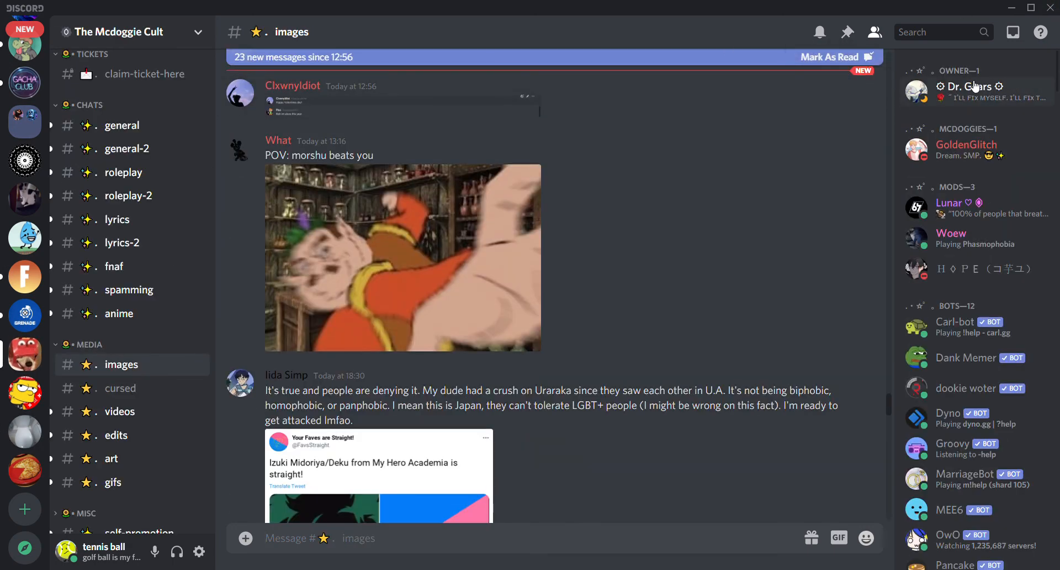